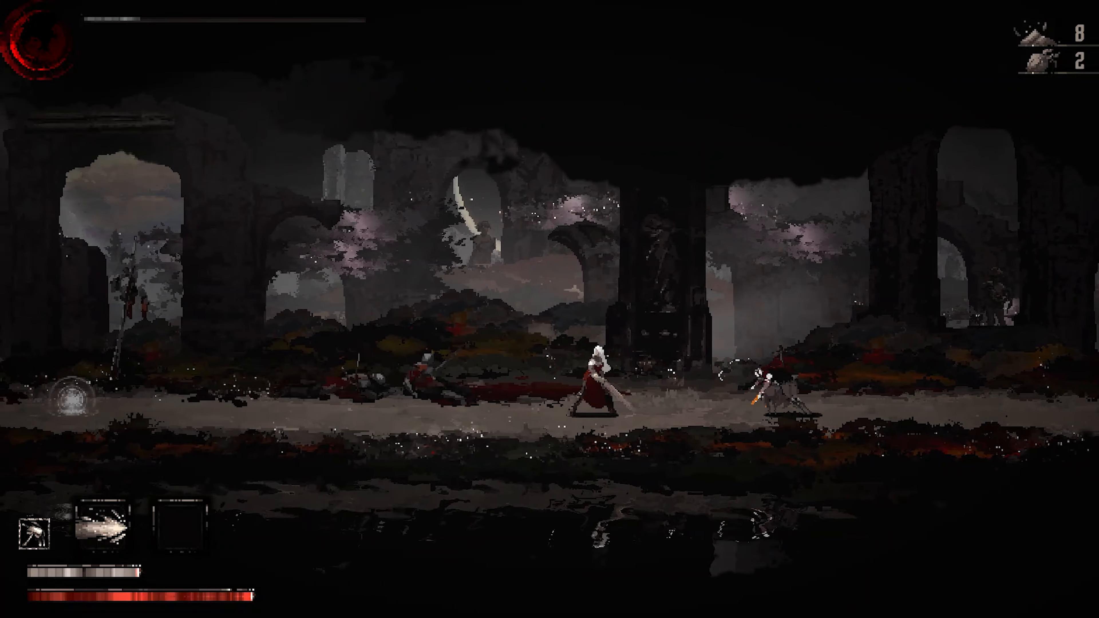
key(d)
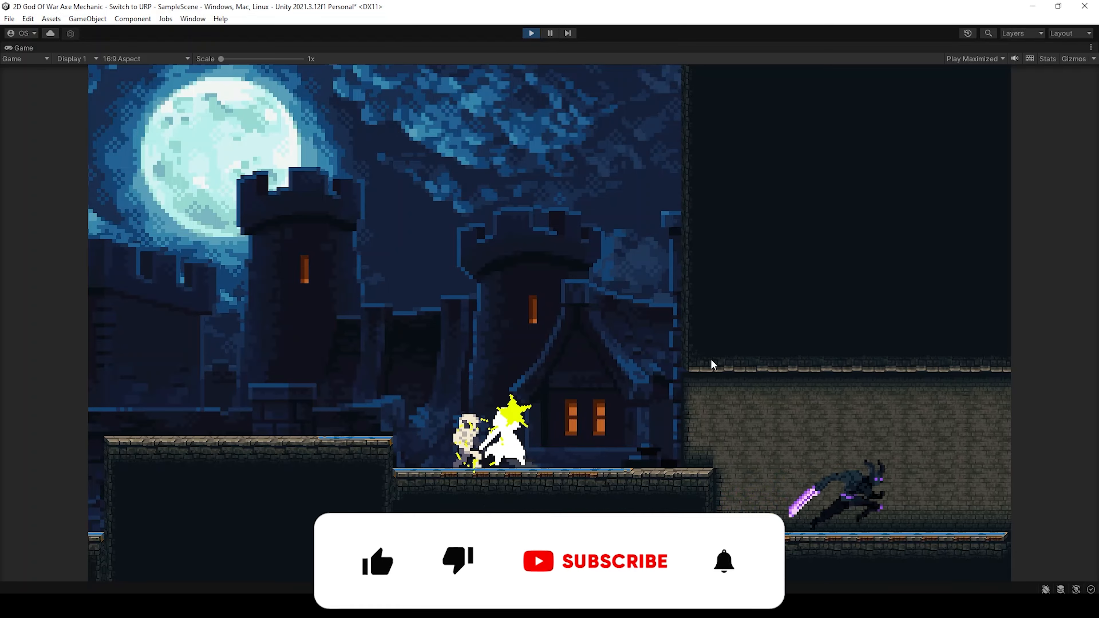
click(377, 546)
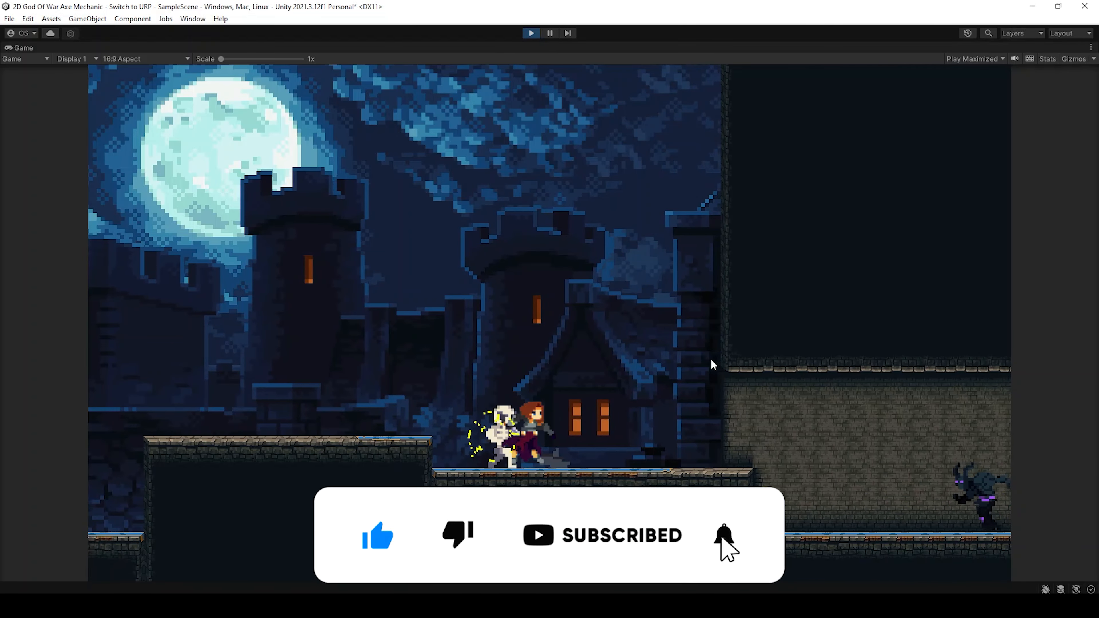
click(722, 538)
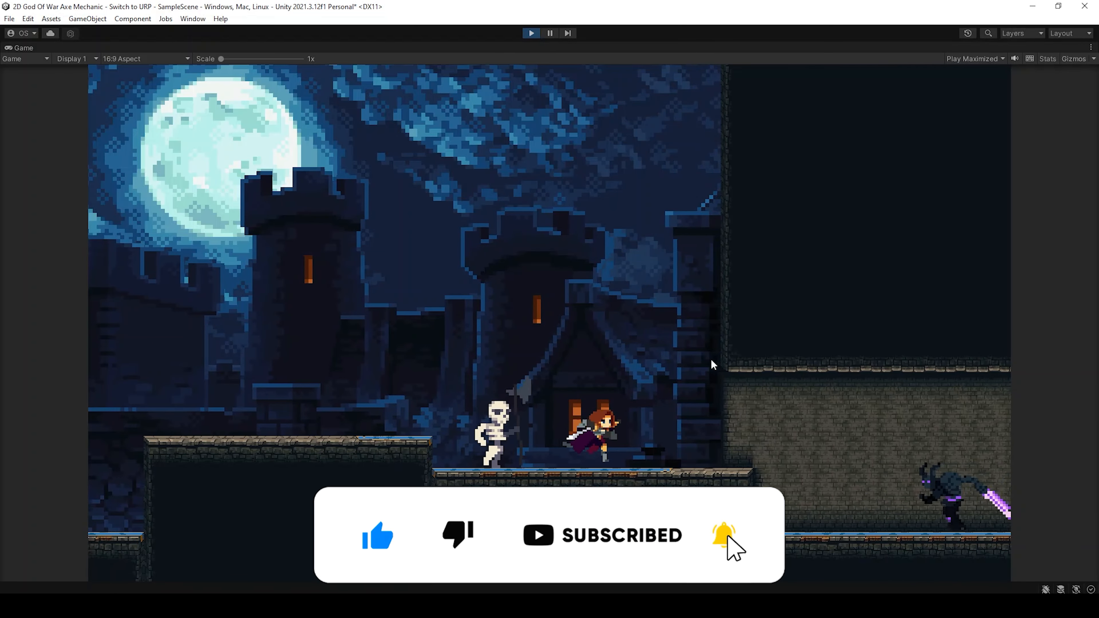